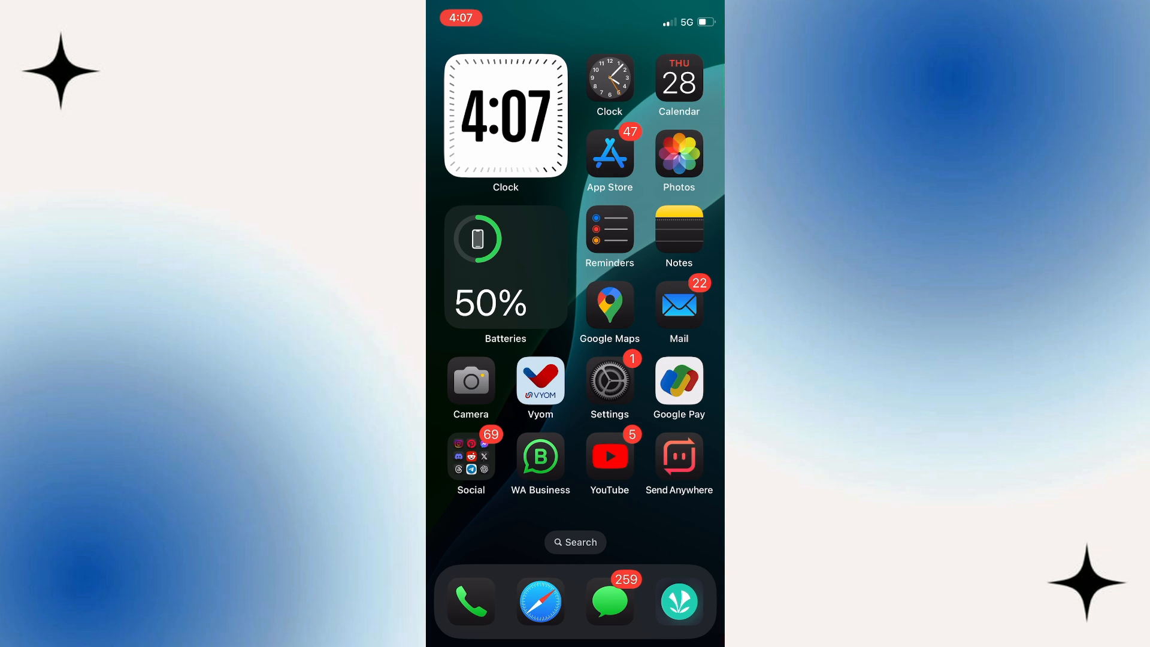
- Launch Settings from the home screen and scroll the main list down to Apps
left_click(607, 382)
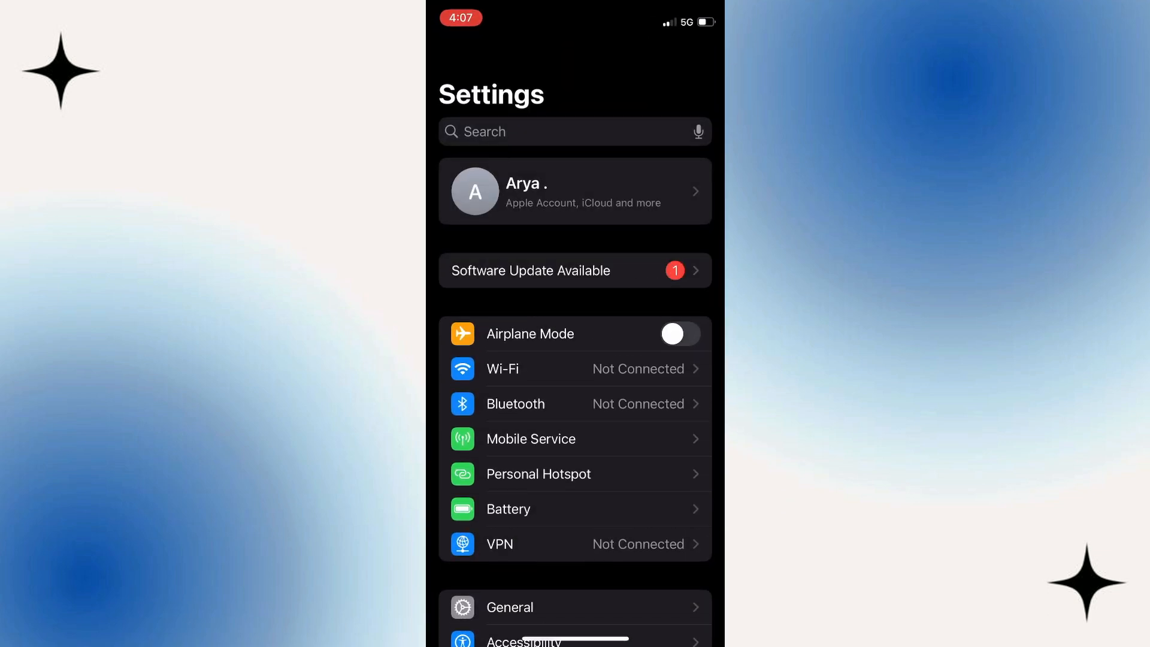
scroll("down", 3)
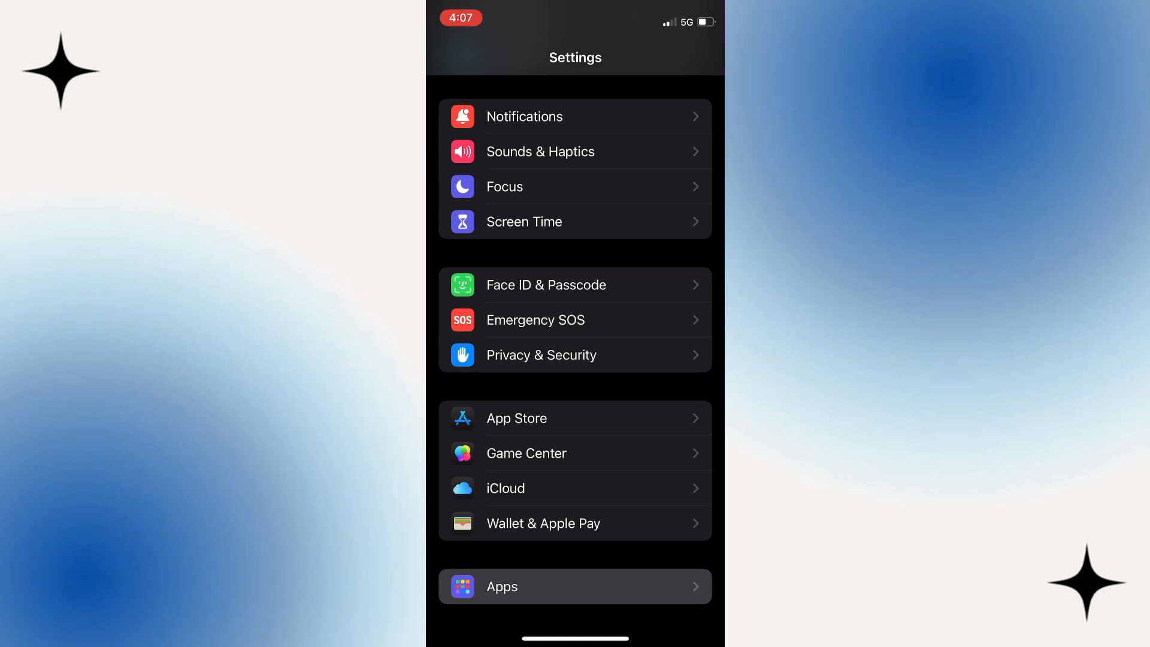
- Go into Apps and open the Translate app's settings page
left_click(575, 585)
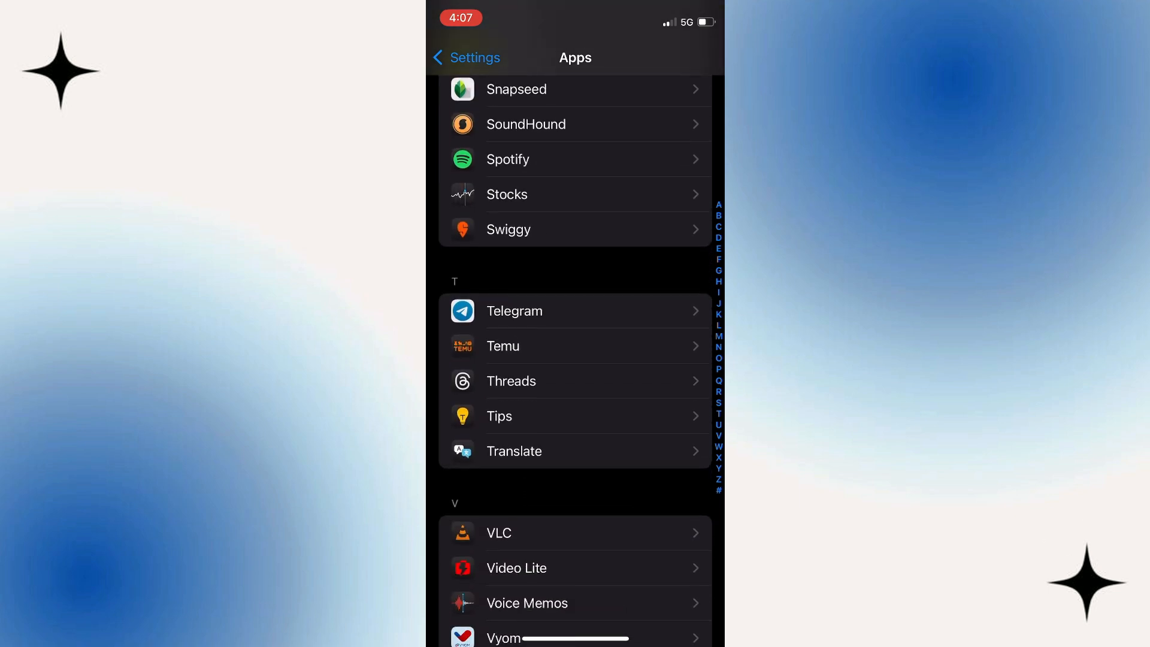
left_click(574, 450)
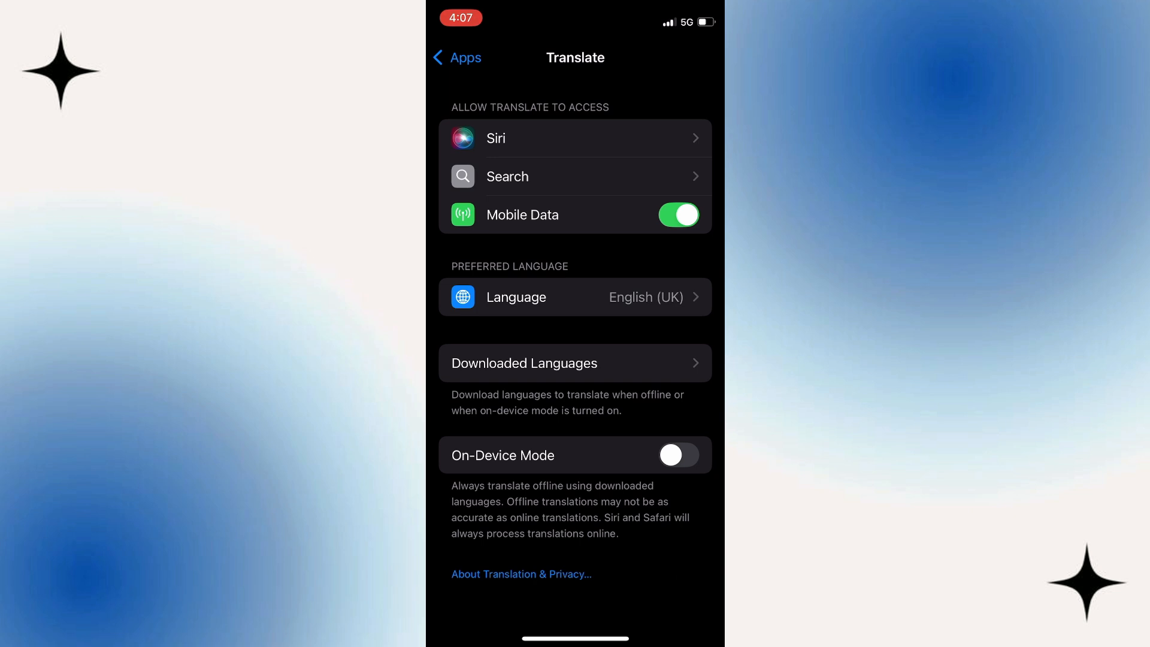
- Open Downloaded Languages and review the Manage Languages list, none downloaded yet
left_click(575, 363)
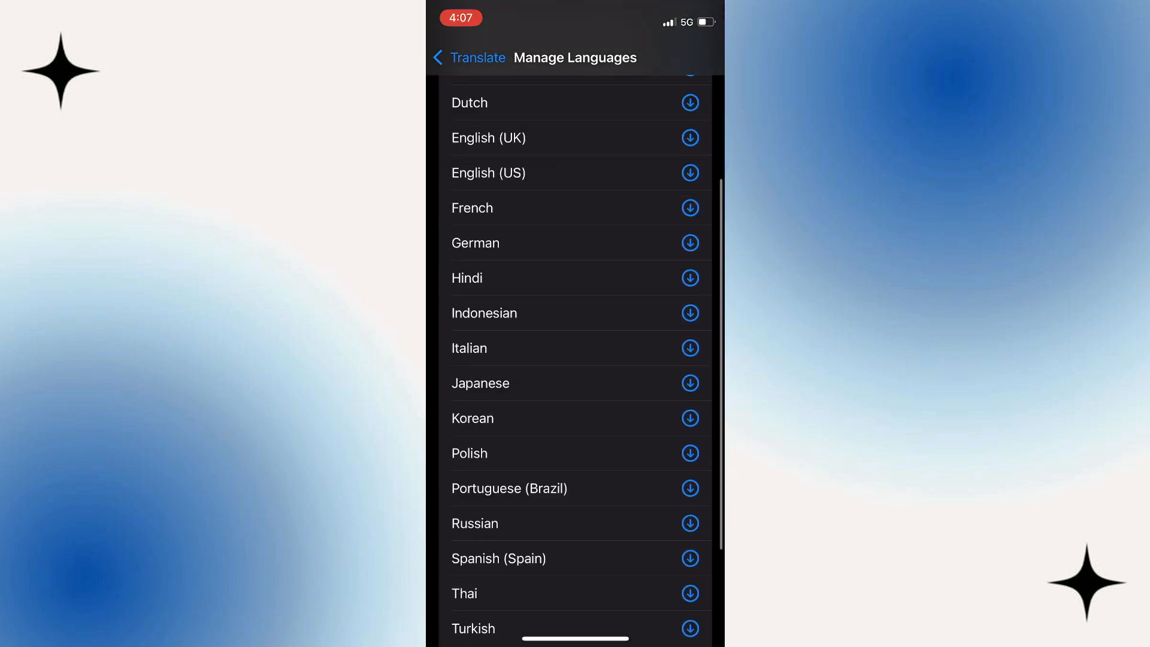
scroll("down", 3)
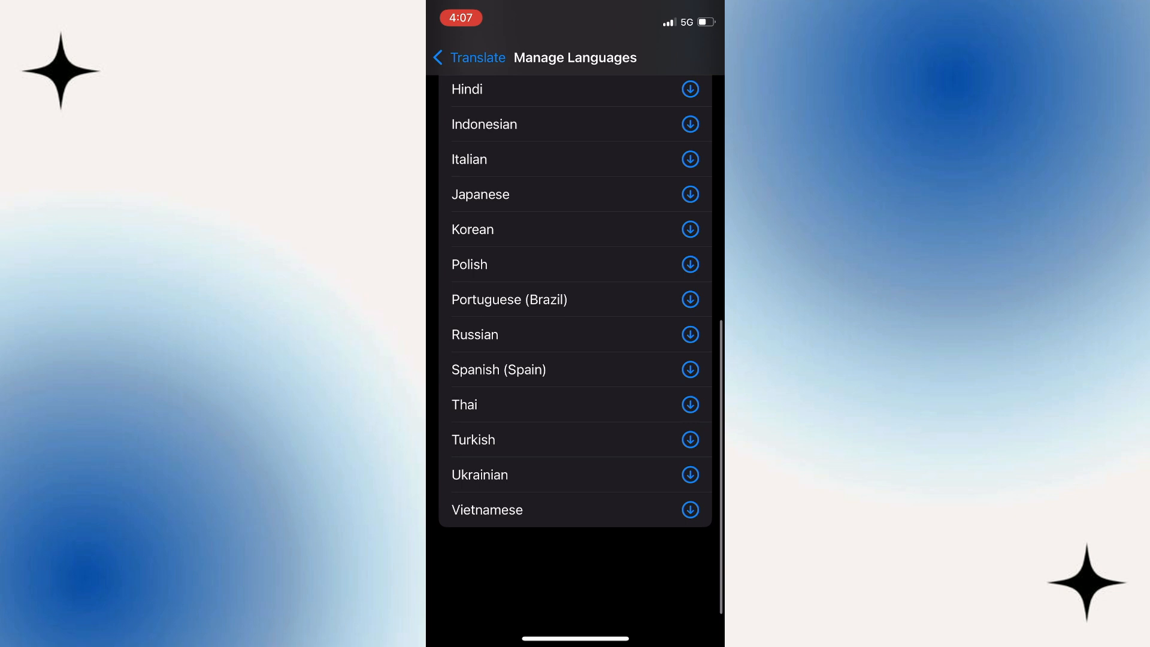
scroll("up", 3)
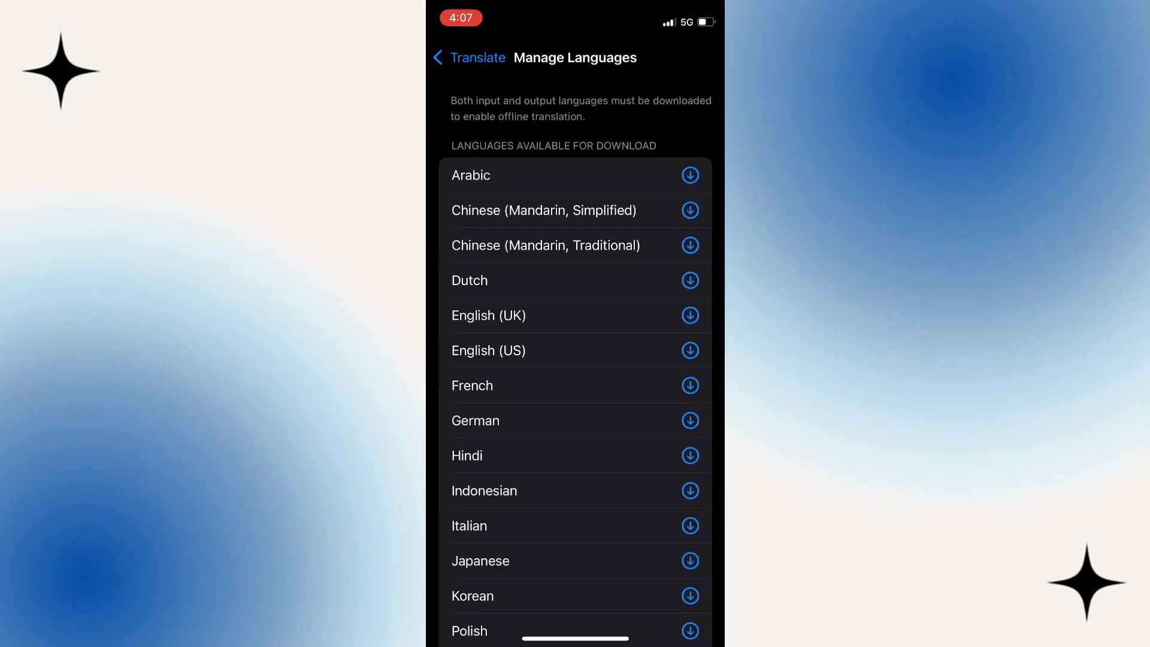
- Start downloading Chinese (Mandarin, Simplified) over mobile data, then English (UK)
left_click(689, 210)
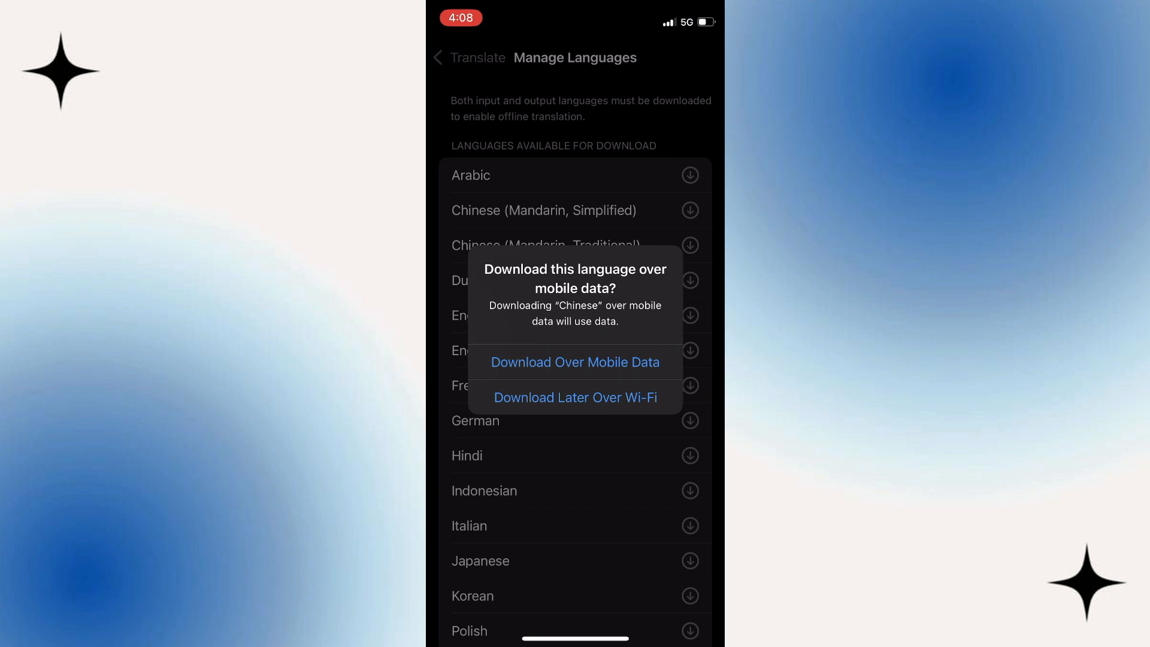
left_click(575, 362)
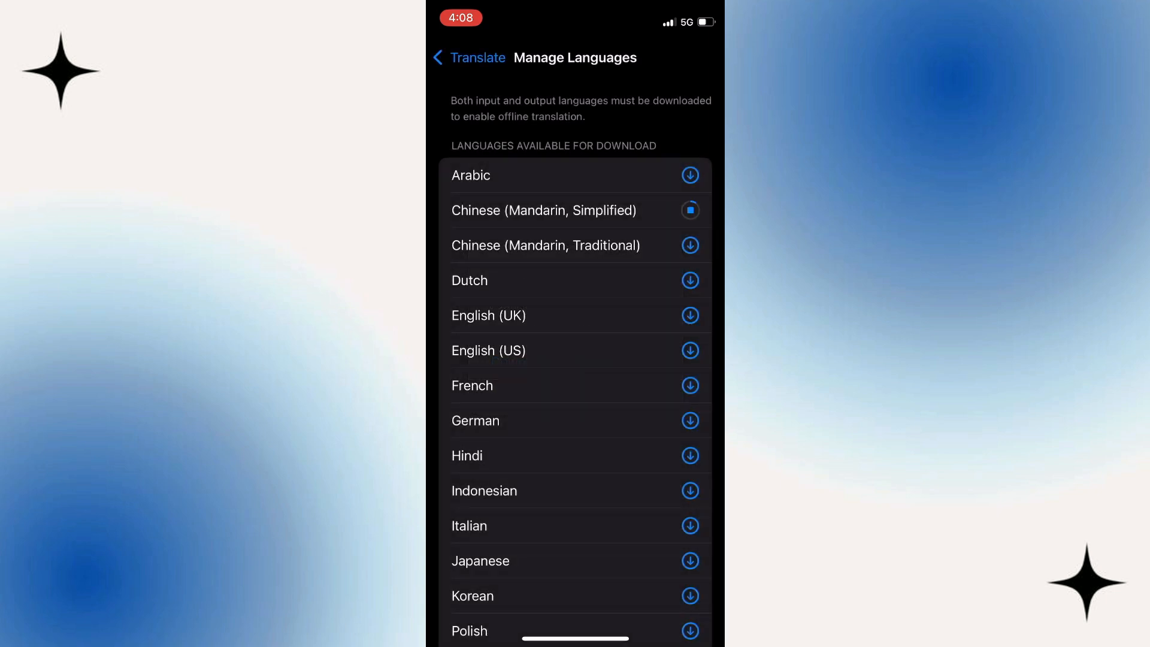
left_click(690, 316)
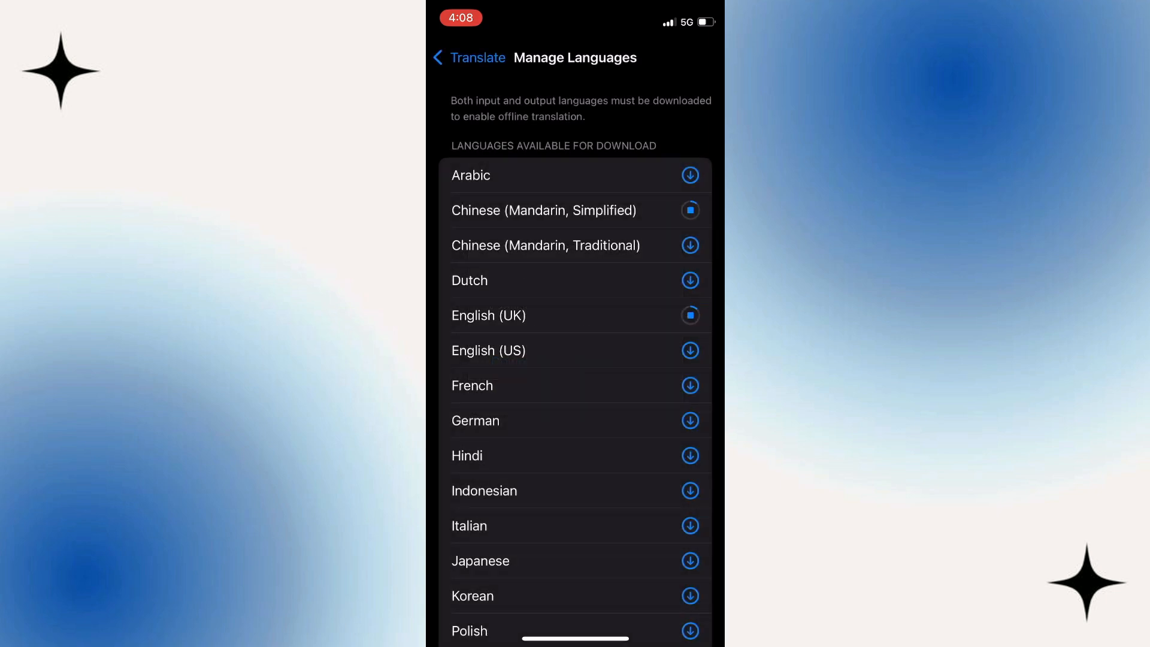